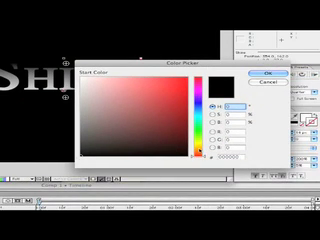
Pick a gold start colour for the Ramp gradient on the SHINE text
left_click(205, 135)
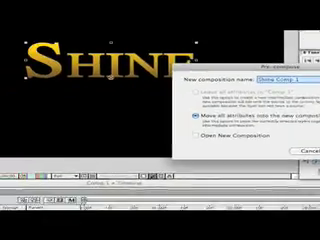
Confirm pre-composing the SHINE text layer as 'Shine Comp 1'
left_click(305, 152)
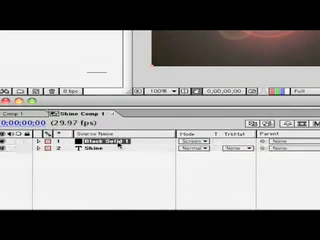
Select the Black Solid 1 layer in the Timeline
left_click(12, 143)
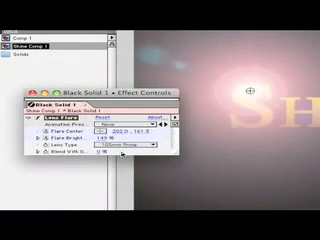
Open the Lens Flare's Lens Type dropdown on Black Solid 1
left_click(150, 146)
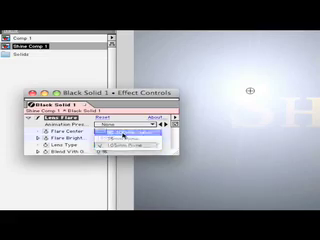